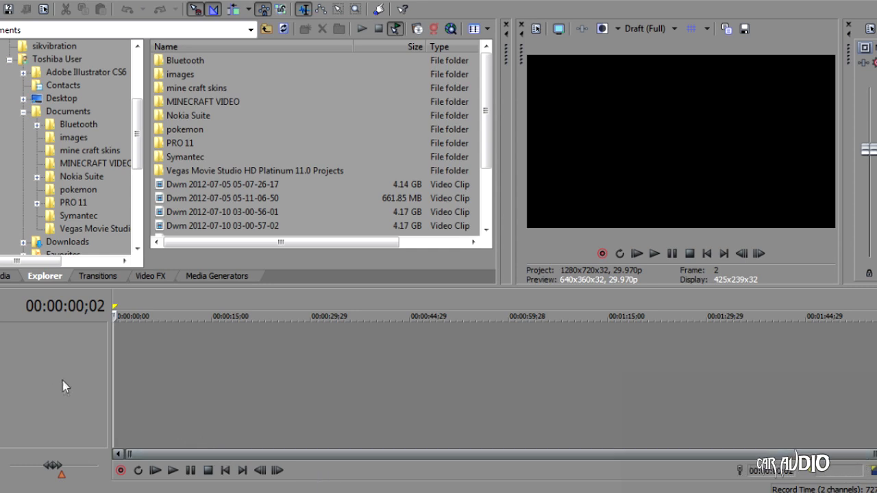
pyautogui.moveTo(80, 348)
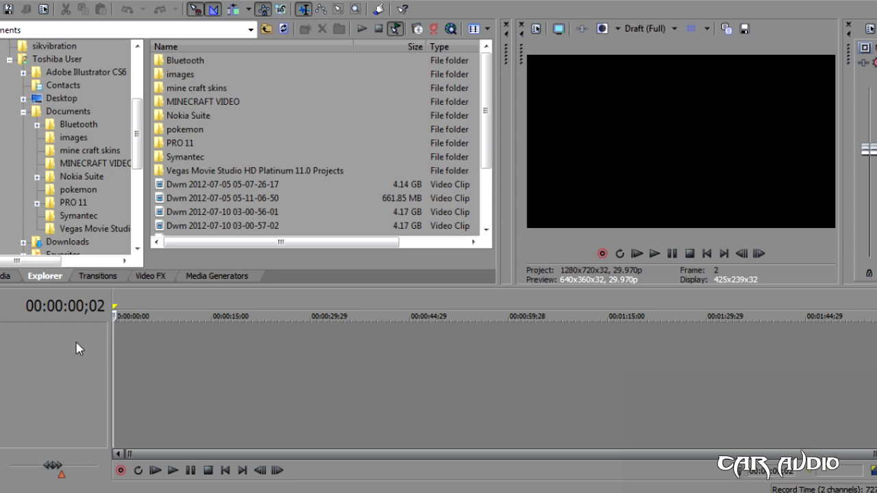
pyautogui.moveTo(66, 347)
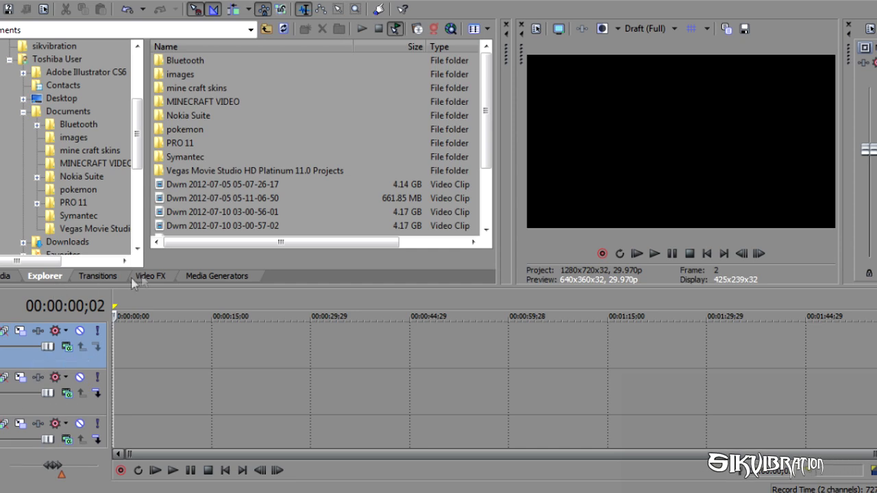
# - Add a green solid-colour background on the bottom track and SIKVIBRATION legacy text above it
pyautogui.click(217, 276)
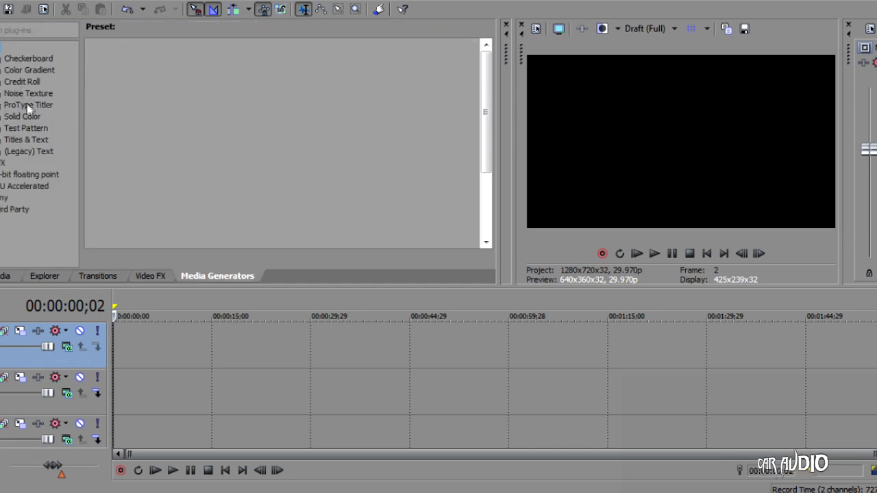
pyautogui.click(22, 115)
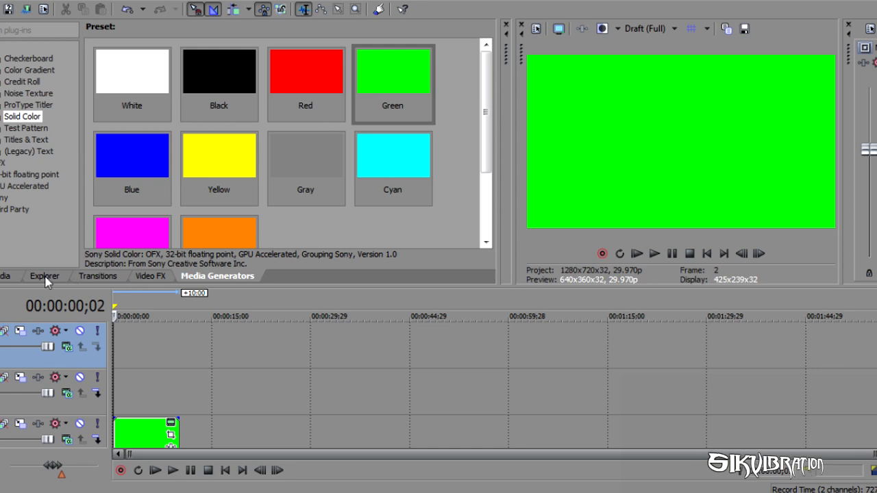
pyautogui.click(28, 151)
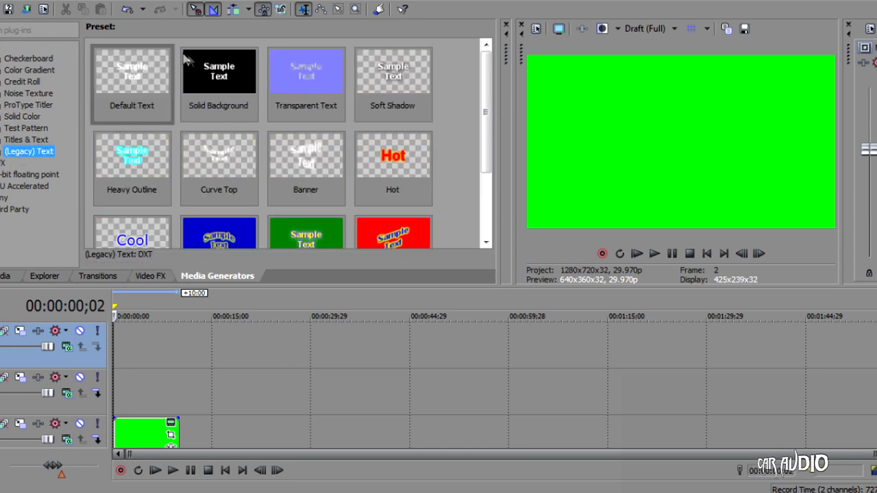
pyautogui.doubleClick(132, 71)
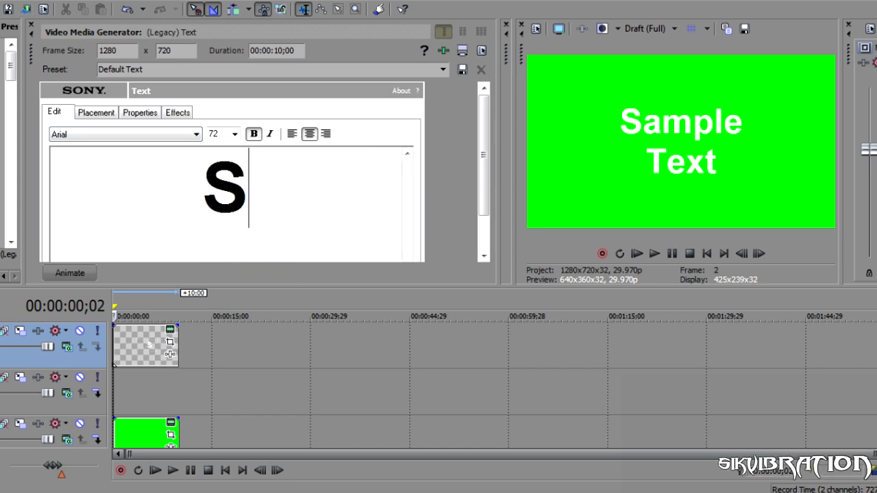
pyautogui.write('SIKVIBRATI')
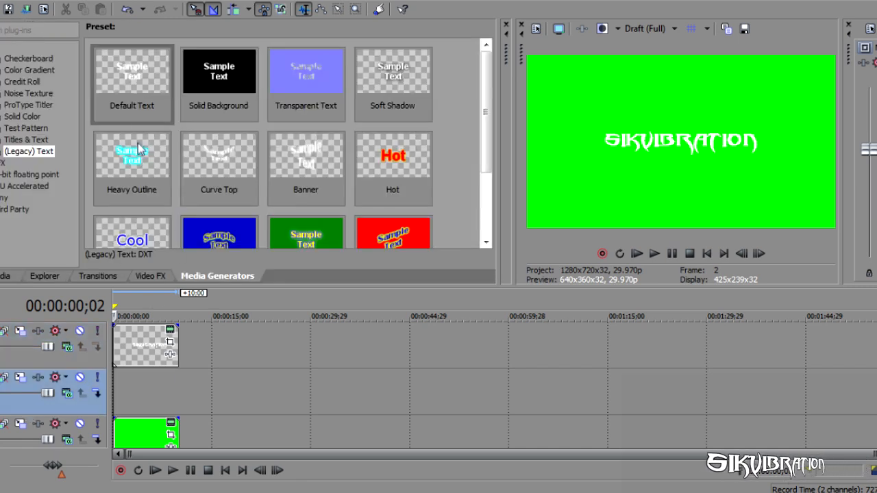
# - Add a CAR AUDIO text event on the middle track, starting where SIKVIBRATION ends
pyautogui.doubleClick(131, 71)
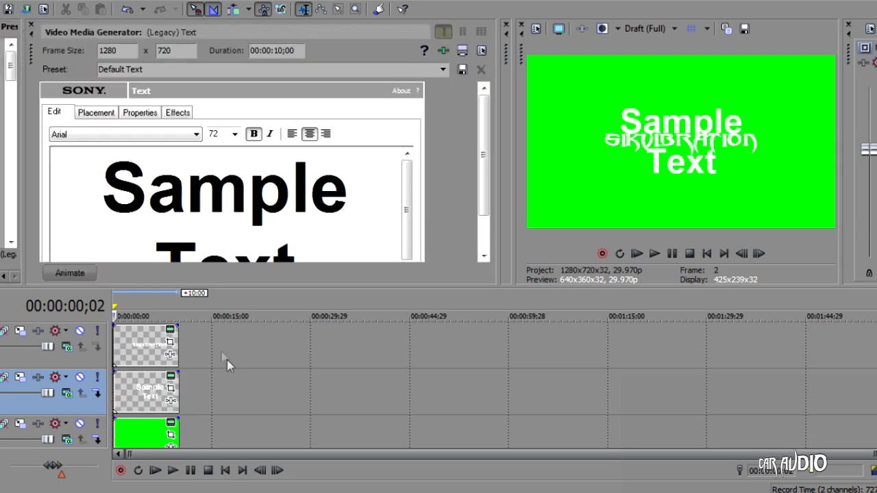
pyautogui.tripleClick(227, 189)
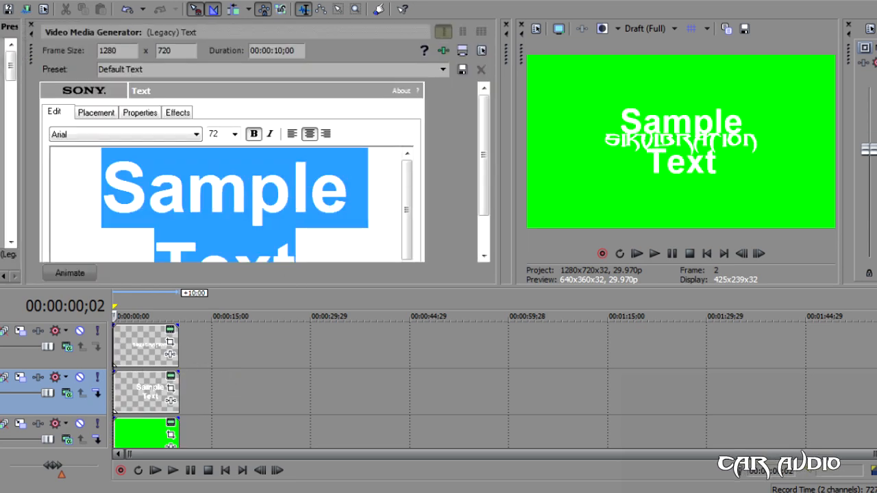
pyautogui.write('CAR AUDI')
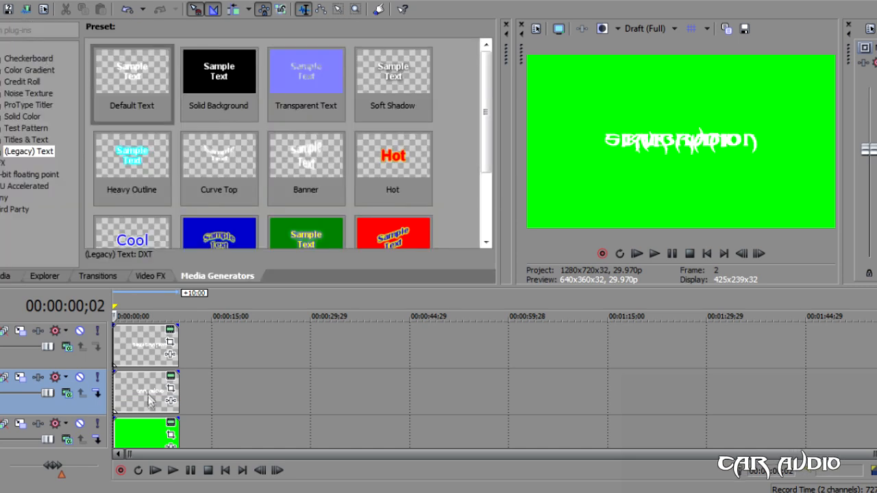
pyautogui.moveTo(146, 391); pyautogui.dragTo(255, 390)
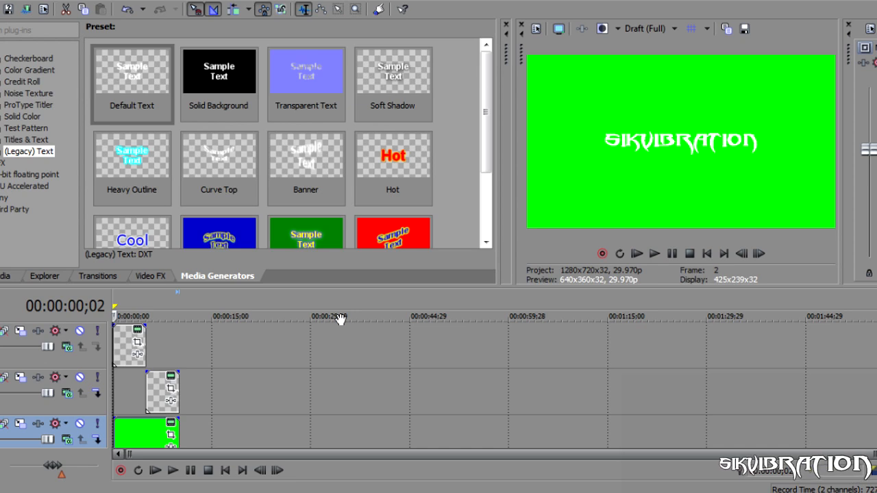
pyautogui.moveTo(93, 346)
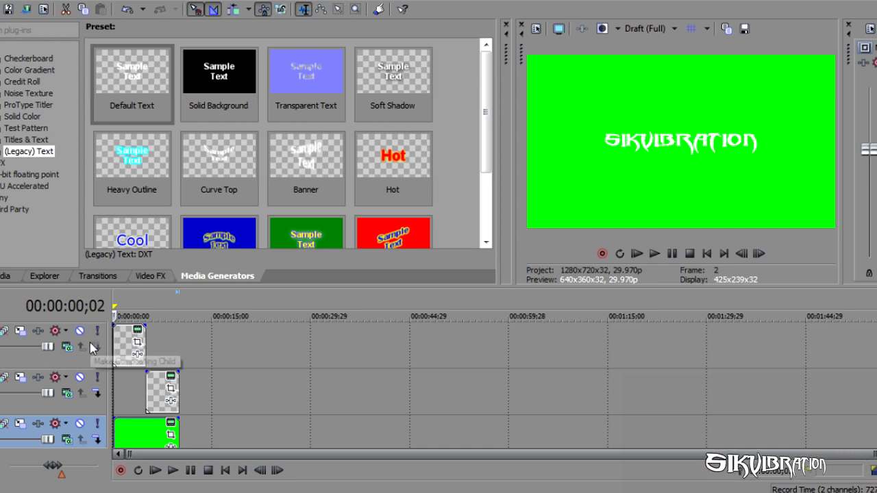
pyautogui.moveTo(101, 349)
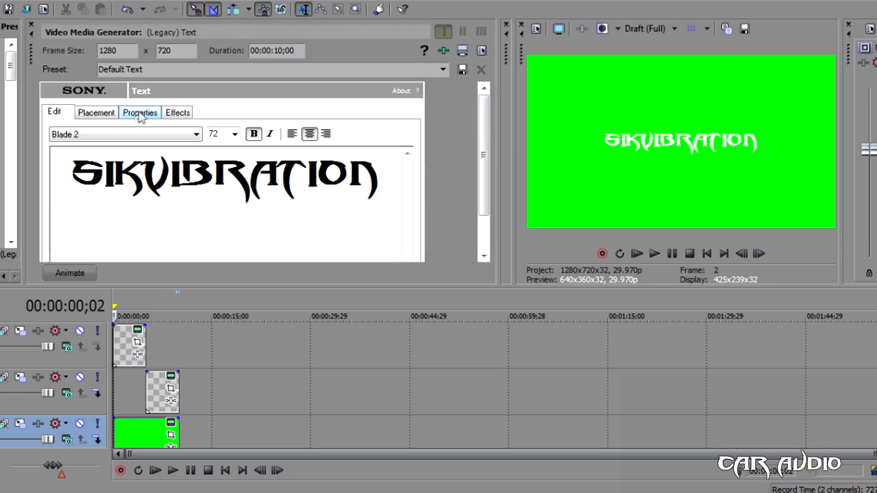
pyautogui.click(178, 113)
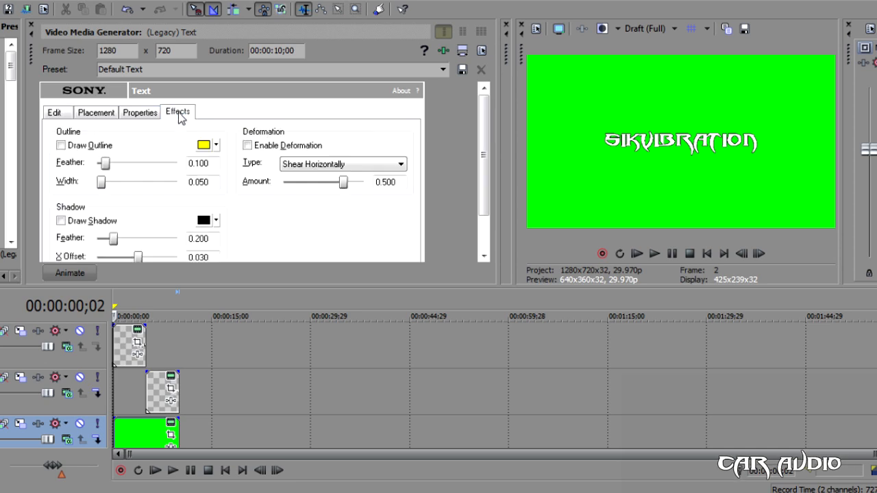
pyautogui.click(60, 145)
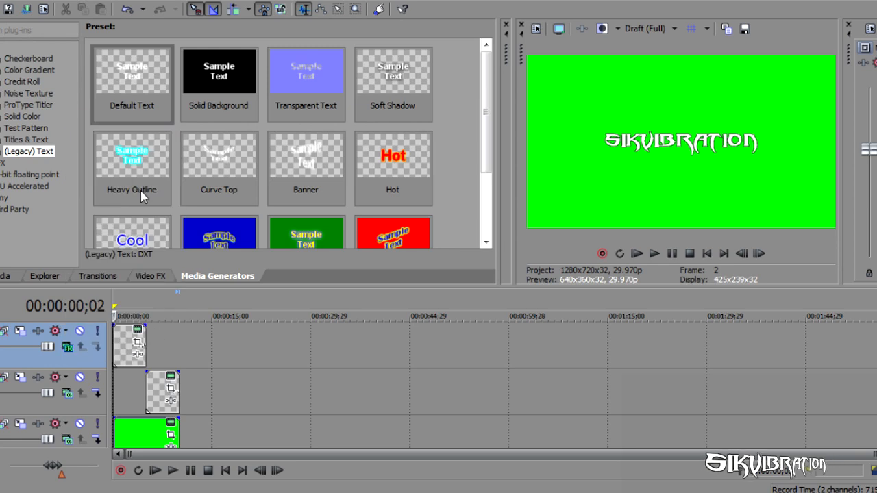
pyautogui.moveTo(22, 331)
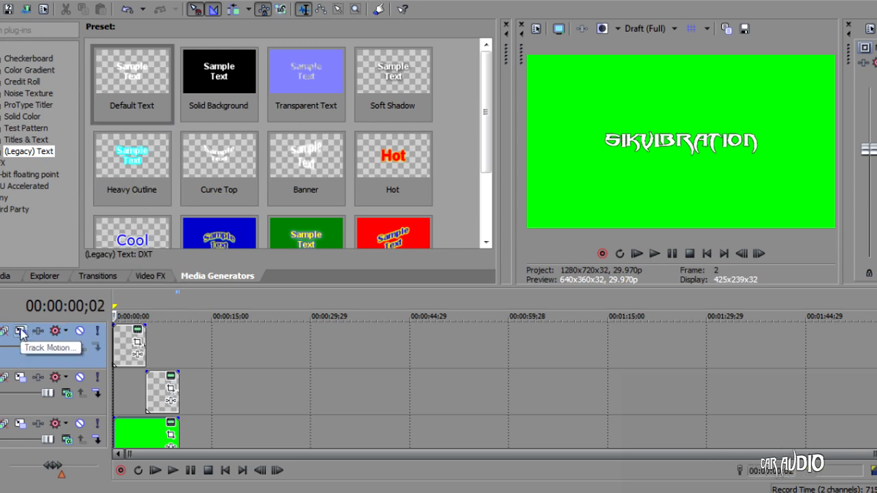
# - Give the top track a Y rotation from -90 to 90 degrees so SIKVIBRATION spins edge-on
pyautogui.click(20, 330)
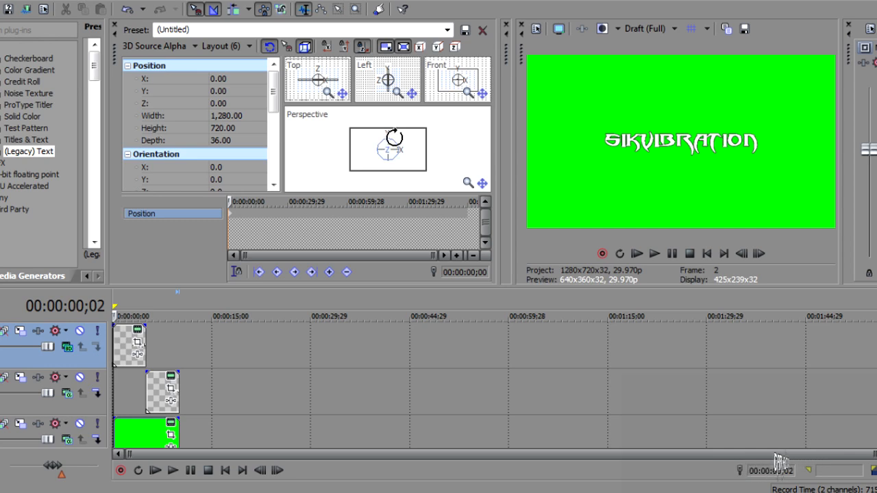
pyautogui.click(387, 149)
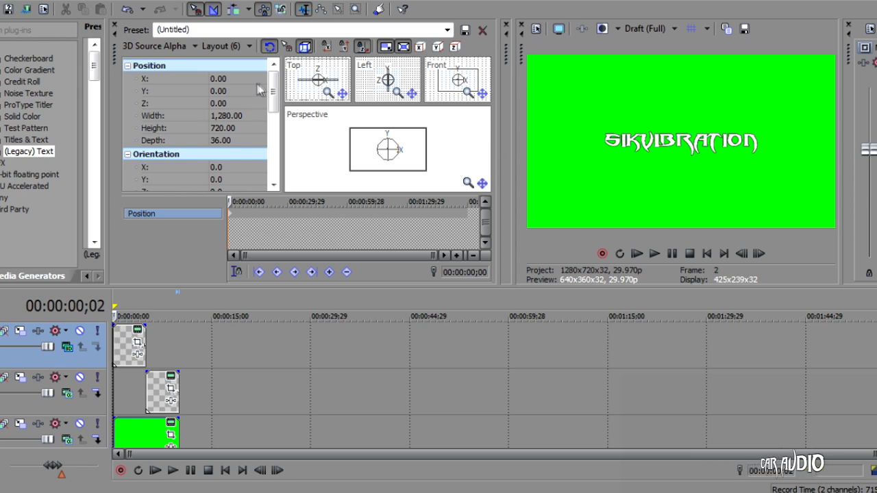
pyautogui.scroll(-3)
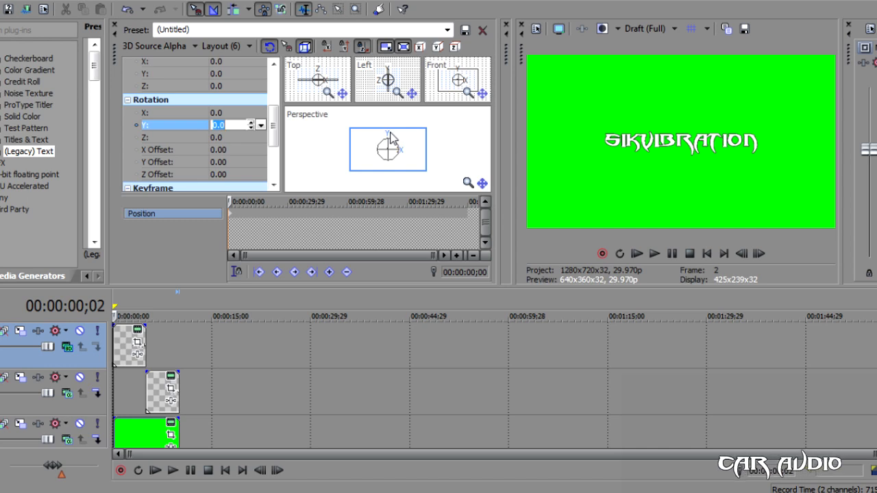
pyautogui.write('-90')
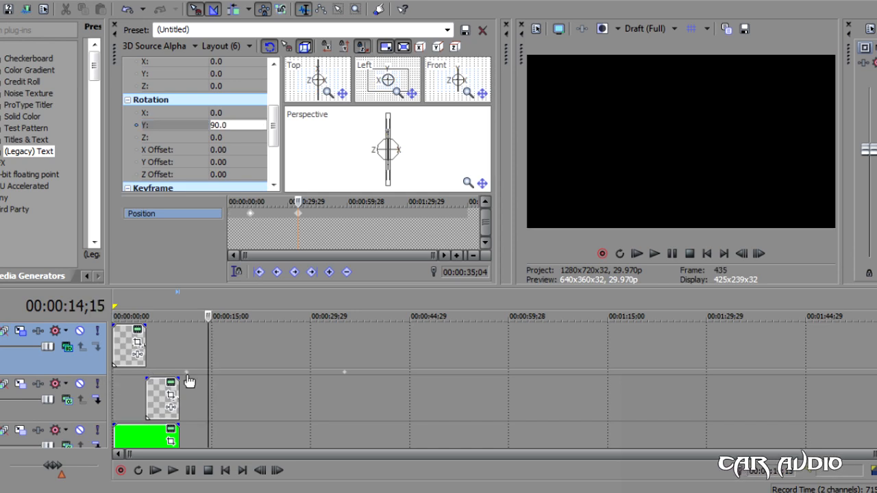
pyautogui.moveTo(310, 377)
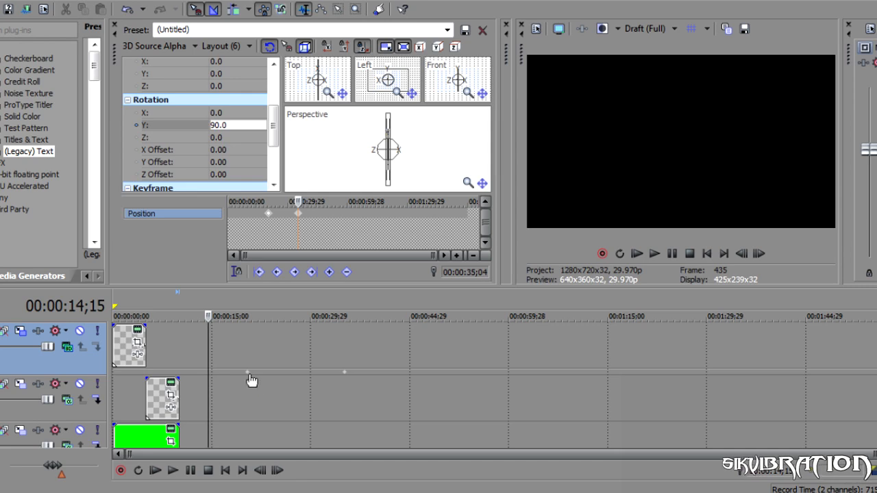
pyautogui.moveTo(349, 378)
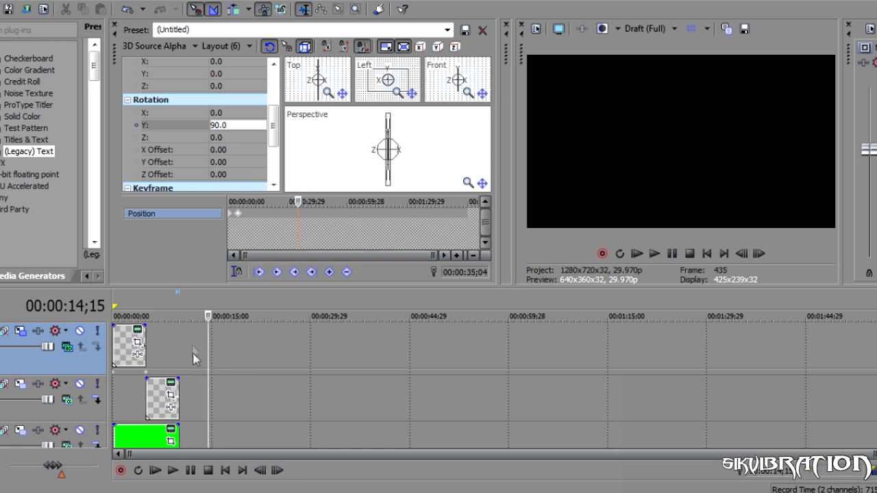
pyautogui.moveTo(158, 400)
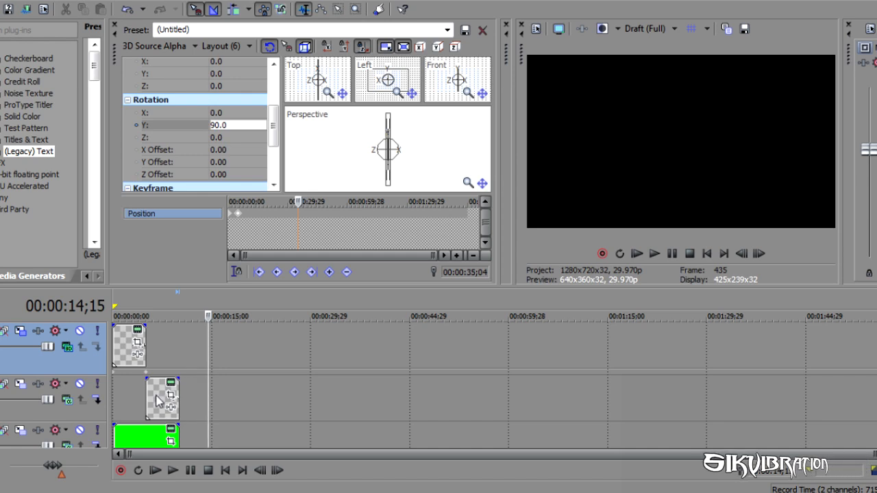
# - Keep CAR AUDIO after SIKVIBRATION and give its track a Y rotation starting at -90 degrees
pyautogui.moveTo(162, 399); pyautogui.dragTo(244, 399)
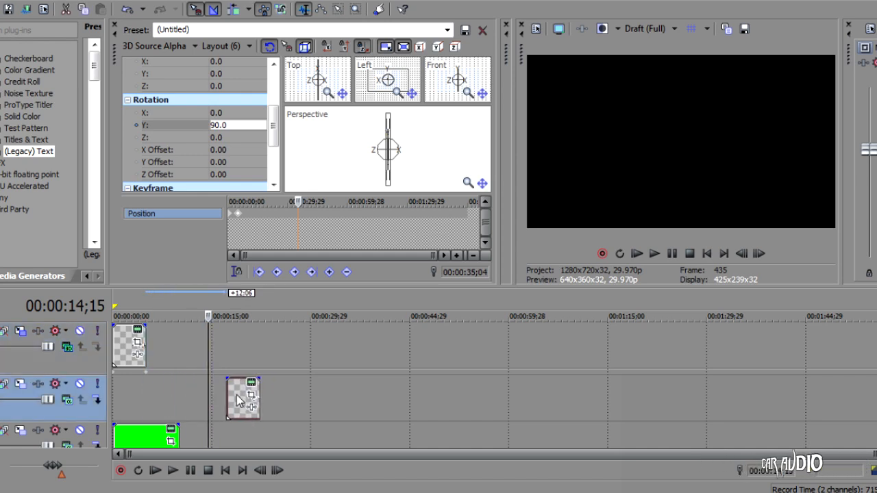
pyautogui.moveTo(244, 397); pyautogui.dragTo(161, 398)
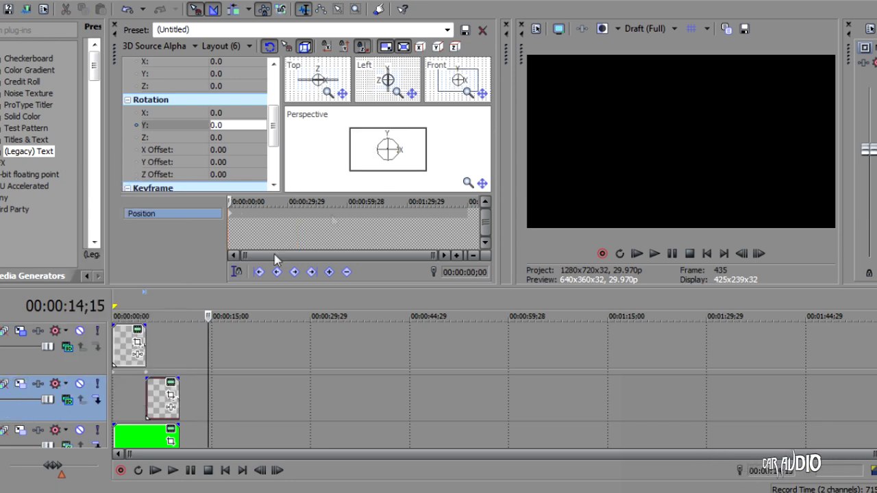
pyautogui.moveTo(400, 195)
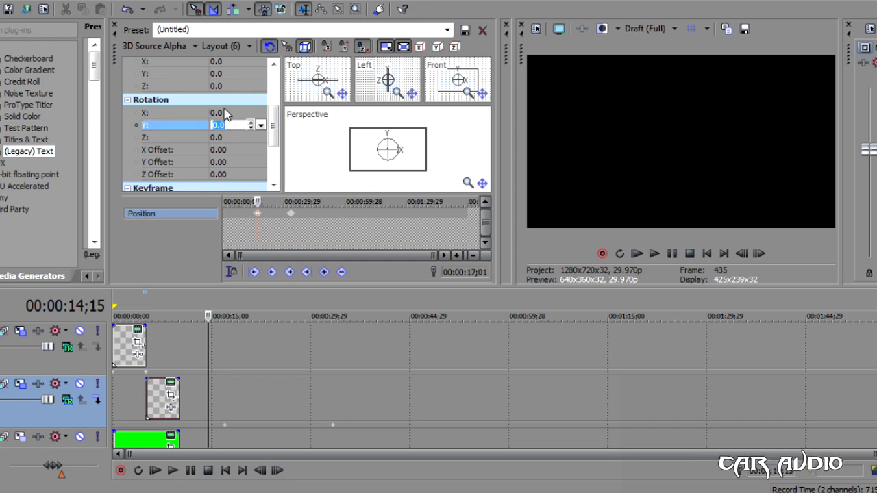
pyautogui.write('-90')
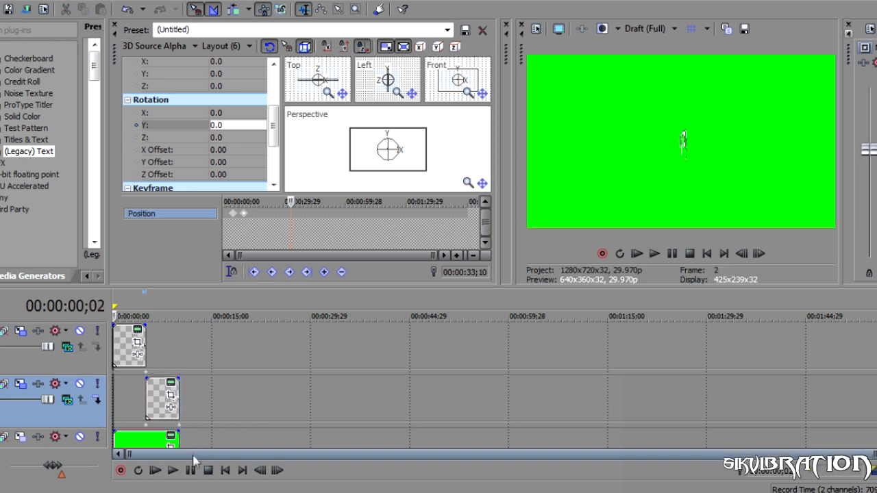
pyautogui.click(655, 254)
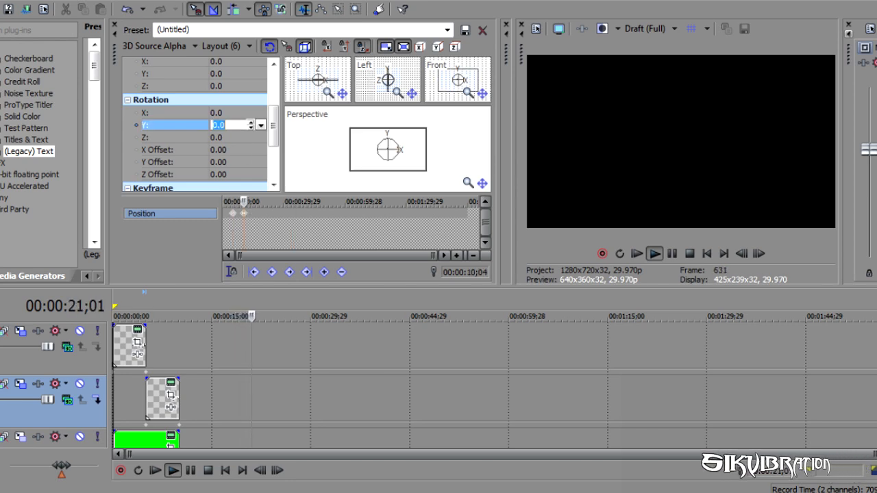
pyautogui.write('90')
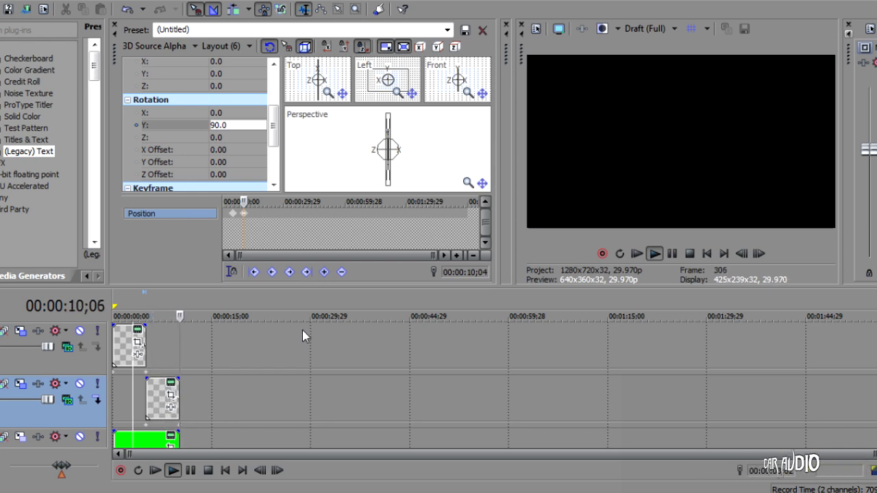
pyautogui.click(173, 470)
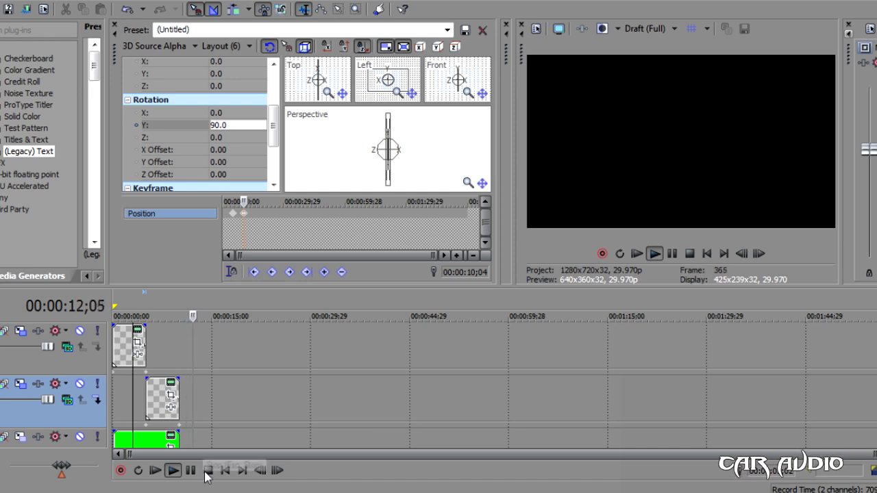
pyautogui.click(173, 471)
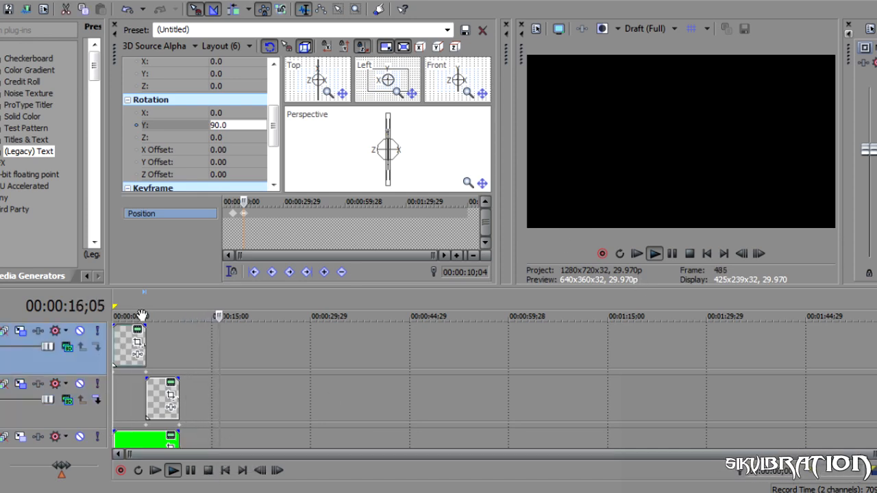
pyautogui.click(11, 9)
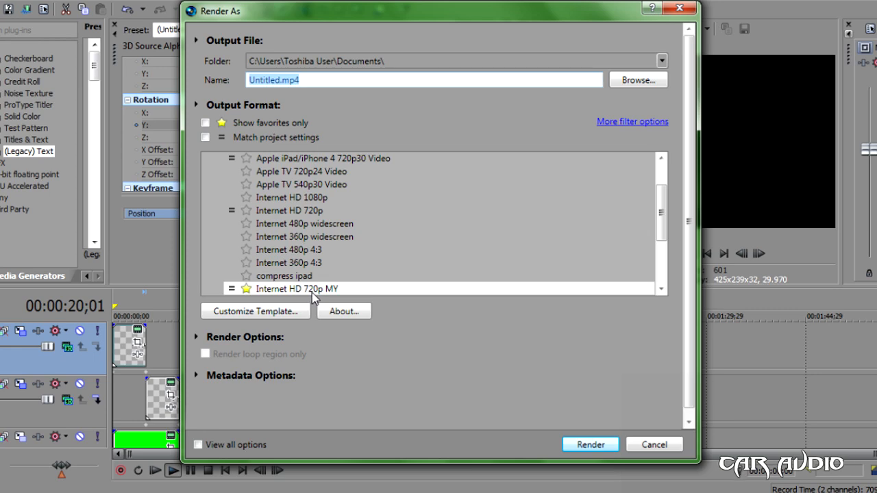
# - Render with the 720p template to Untitled.mp4, overwriting the old file, and dismiss the notice
pyautogui.click(589, 444)
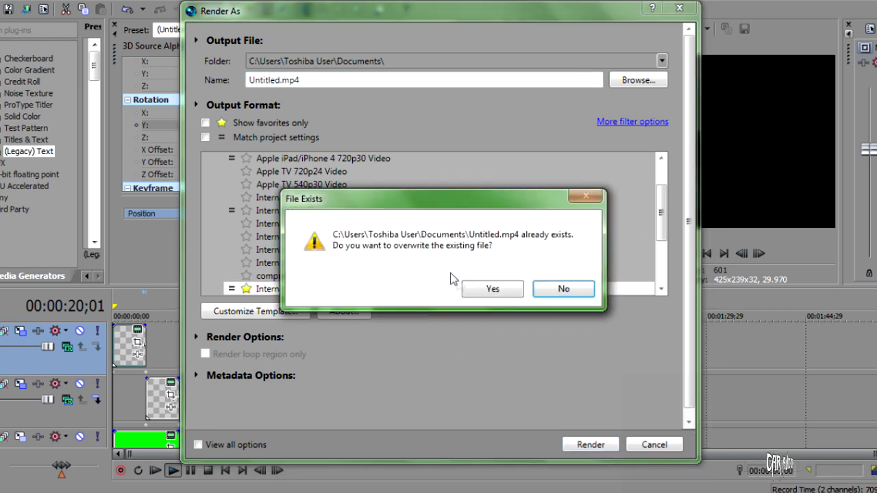
pyautogui.click(492, 288)
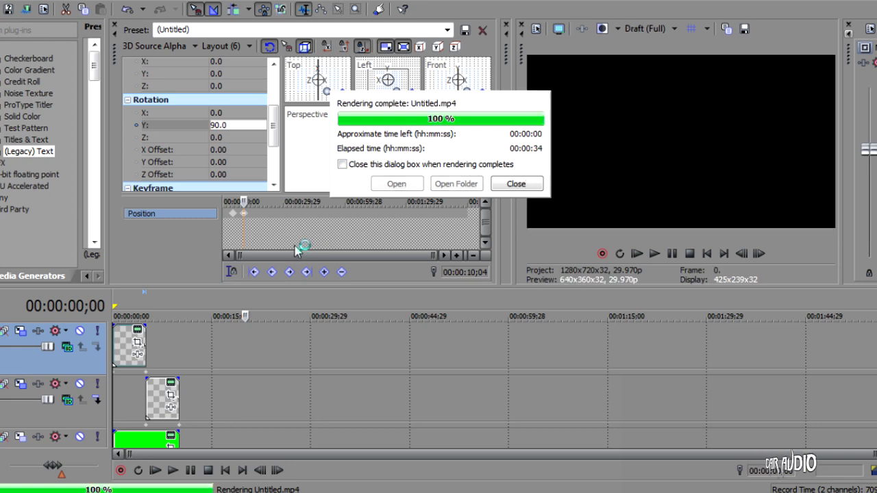
pyautogui.click(516, 183)
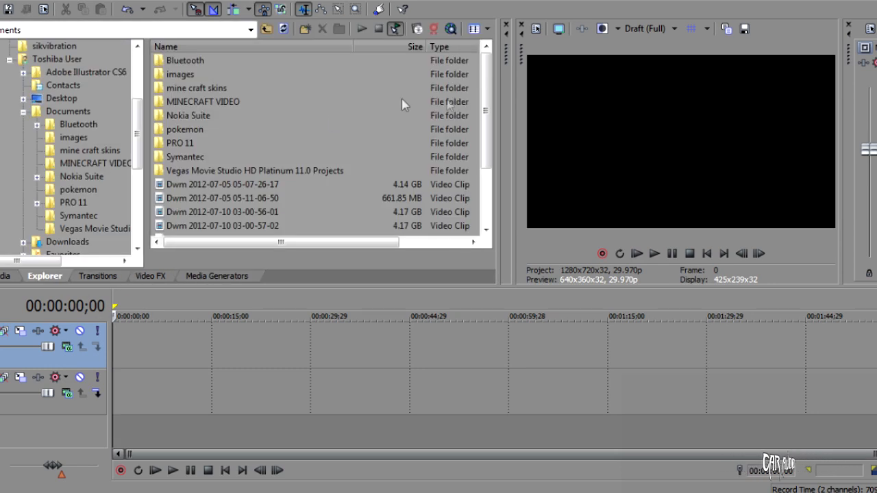
# - Drag the rendered Untitled.mp4 from the Explorer onto the new timeline
pyautogui.scroll(-3)
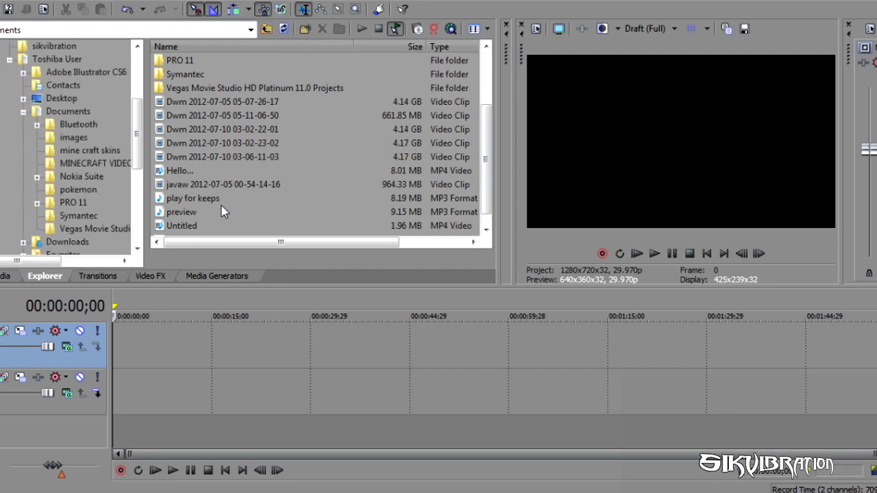
pyautogui.scroll(-3)
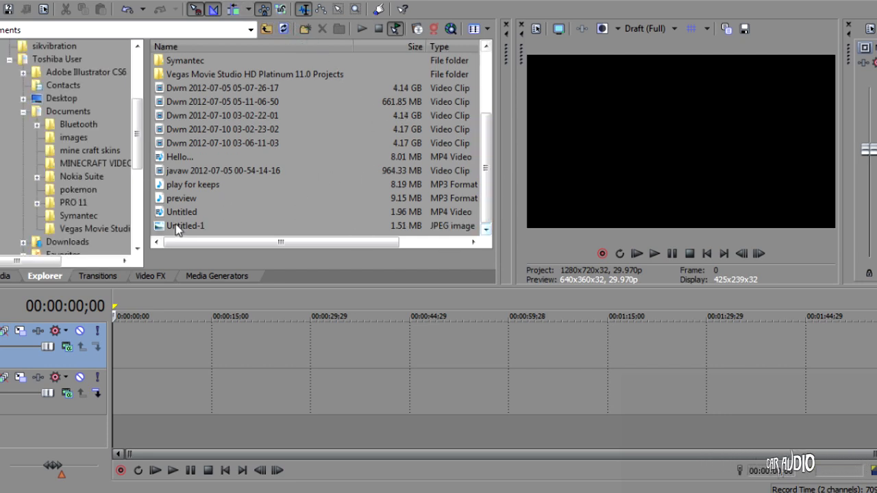
pyautogui.moveTo(181, 211); pyautogui.dragTo(217, 345)
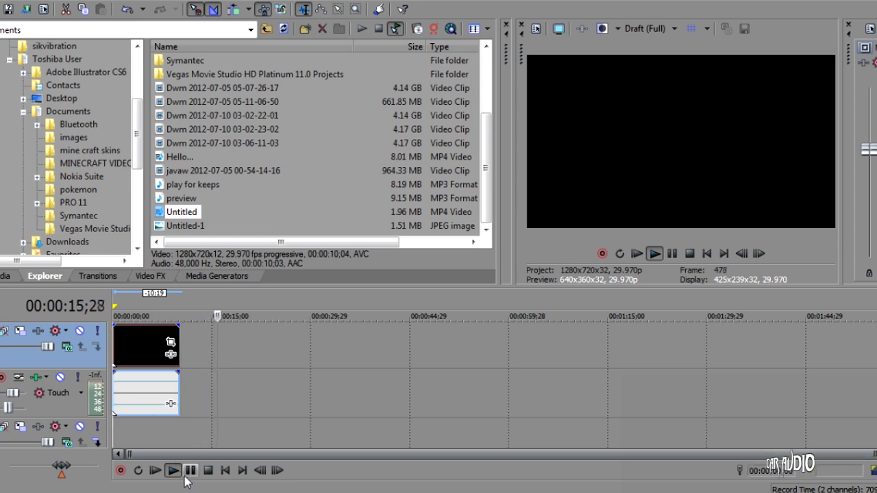
pyautogui.click(173, 471)
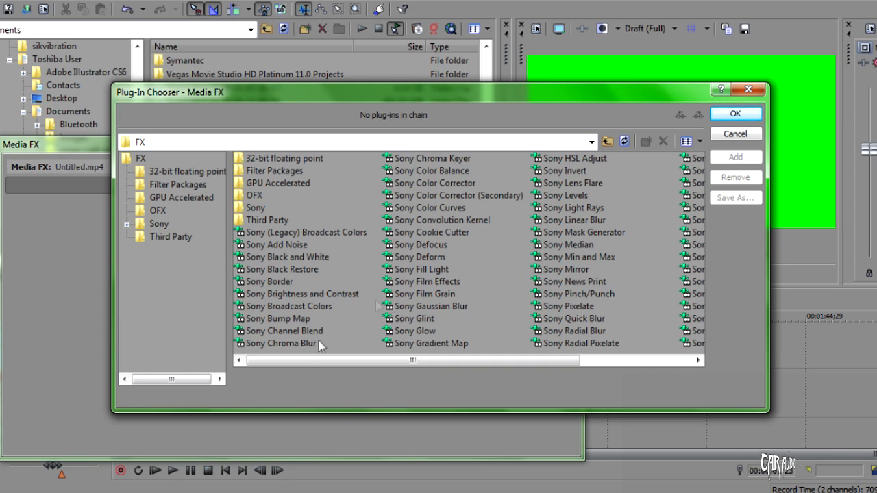
# - Apply Sony Chroma Keyer to the clip, keying out its green background
pyautogui.click(734, 112)
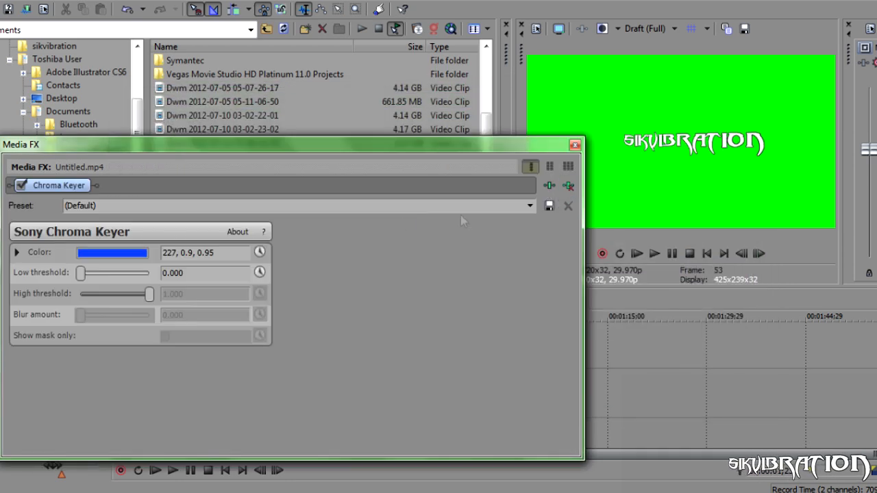
pyautogui.click(112, 253)
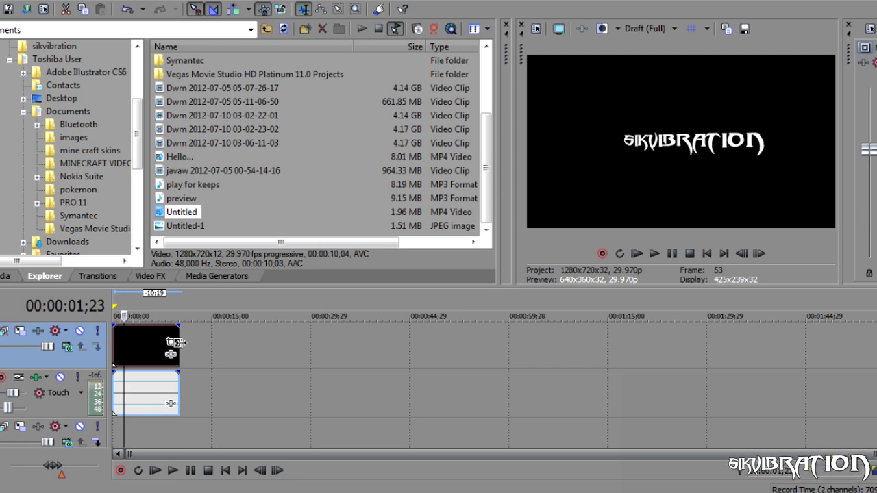
# - Loop the keyed logo clip out to about one minute and play it back
pyautogui.moveTo(171, 346); pyautogui.dragTo(575, 345)
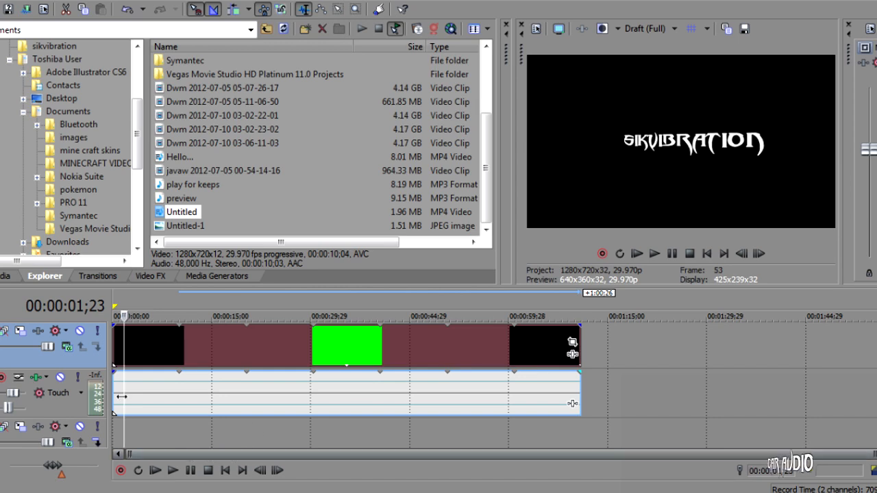
pyautogui.click(173, 470)
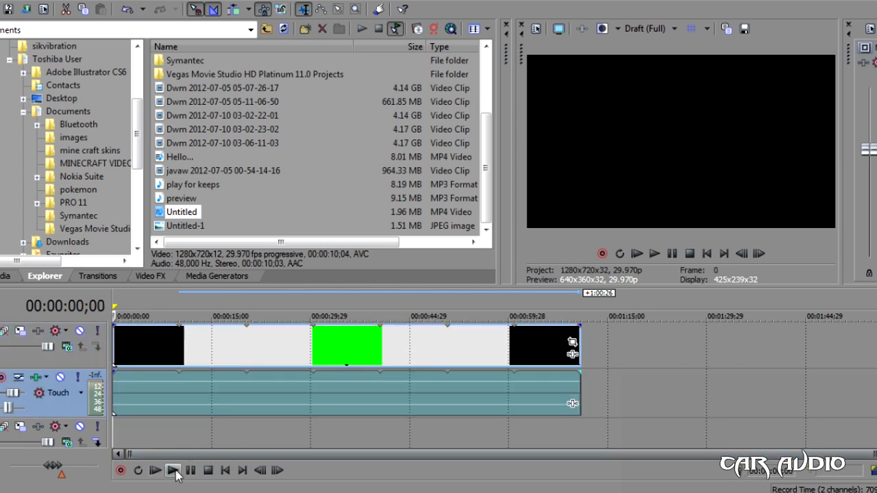
pyautogui.click(173, 470)
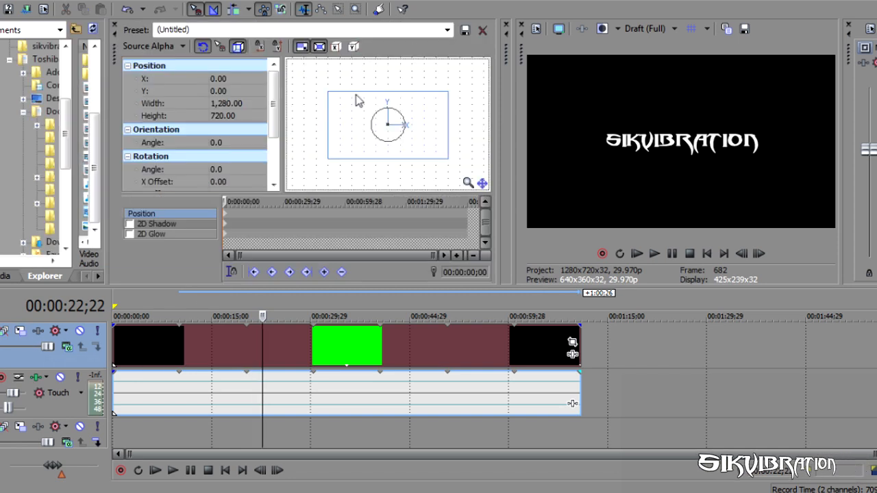
pyautogui.moveTo(19, 330)
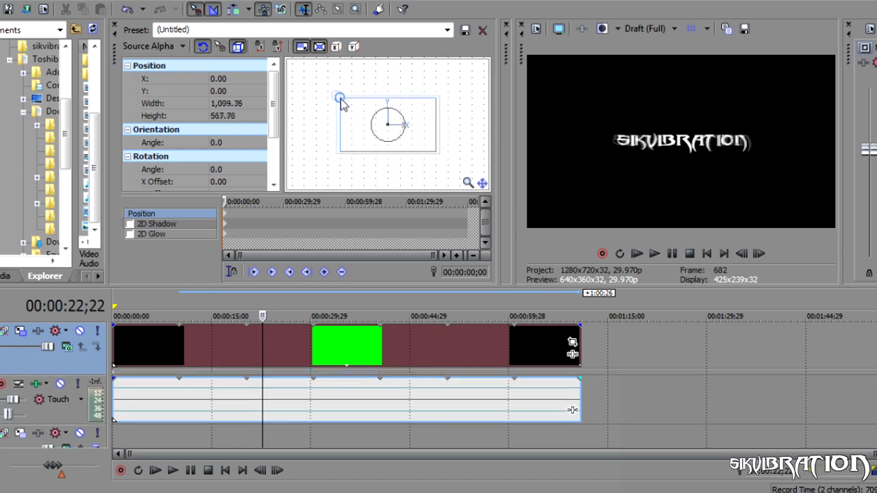
# - Shrink the logo to about 589 wide and move it to X 92.9, Y -162.6
pyautogui.moveTo(340, 99); pyautogui.dragTo(358, 107)
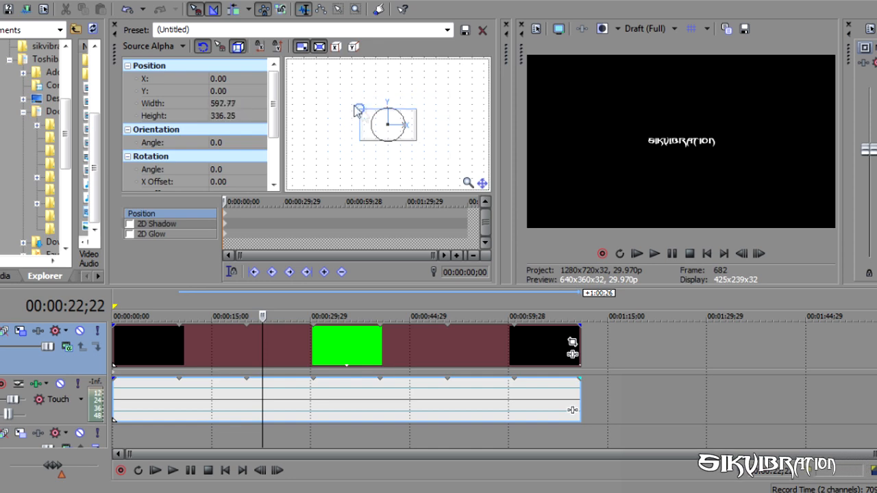
pyautogui.moveTo(359, 111); pyautogui.dragTo(351, 107)
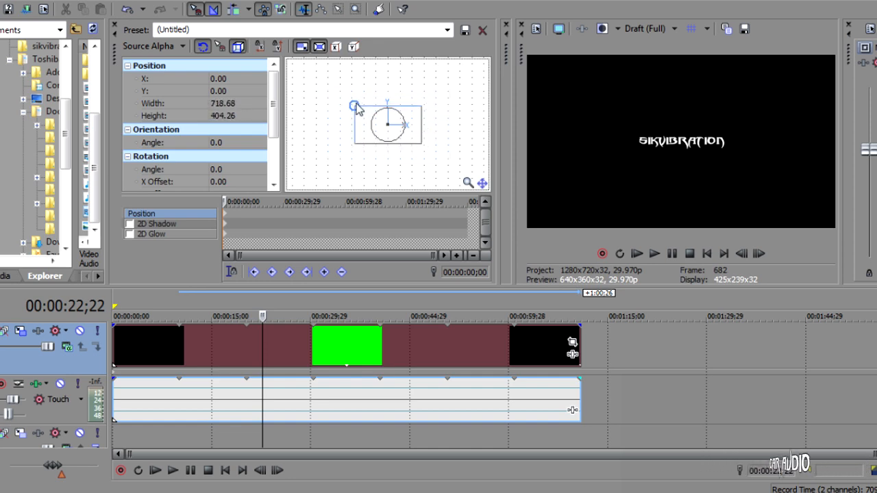
pyautogui.moveTo(353, 107); pyautogui.dragTo(359, 111)
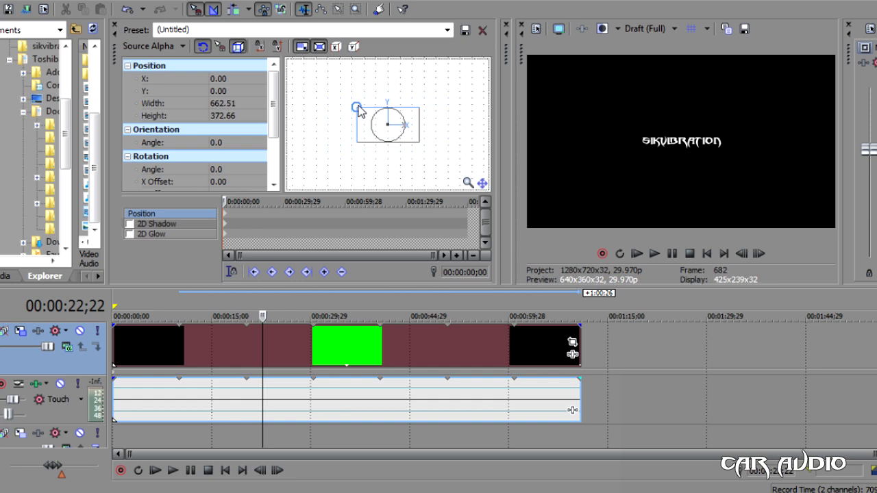
pyautogui.moveTo(356, 107); pyautogui.dragTo(362, 113)
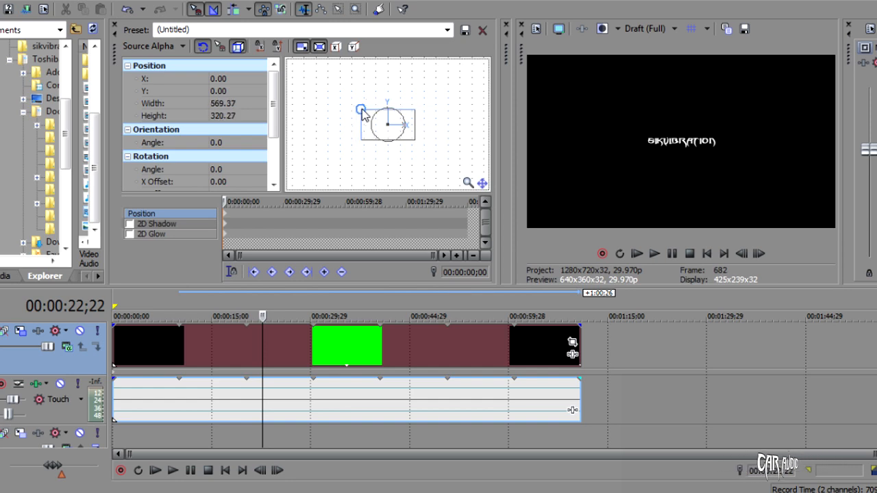
pyautogui.moveTo(362, 109); pyautogui.dragTo(398, 140)
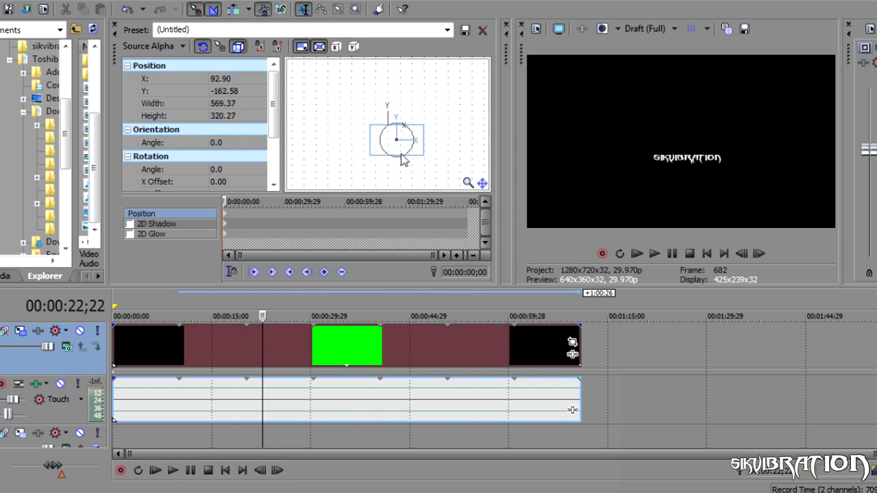
pyautogui.moveTo(397, 140); pyautogui.dragTo(425, 151)
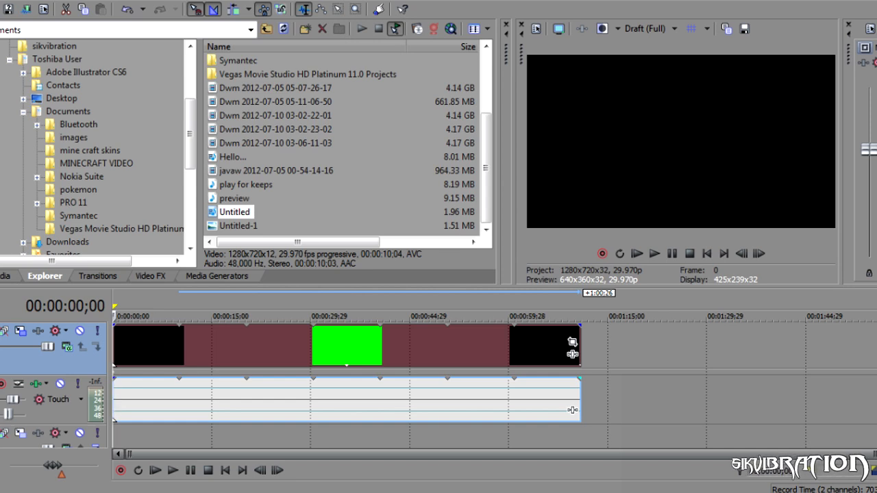
pyautogui.moveTo(545, 435)
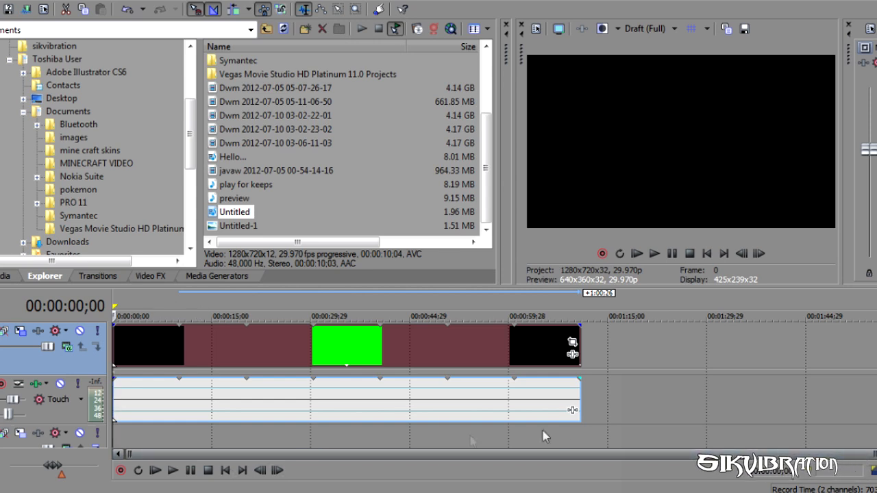
pyautogui.moveTo(619, 409)
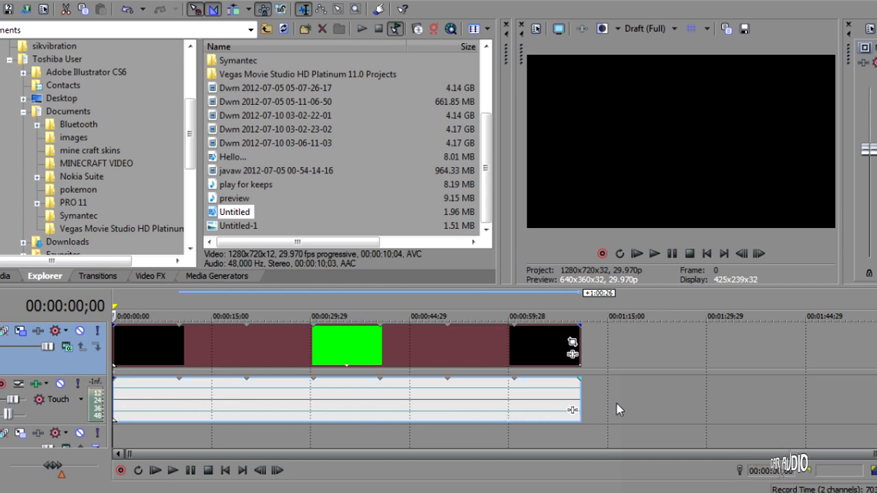
pyautogui.moveTo(381, 396)
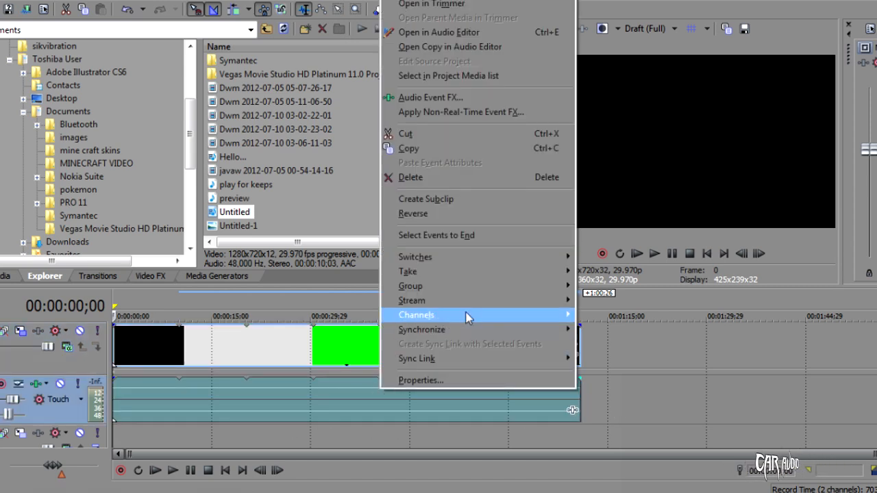
pyautogui.moveTo(411, 287)
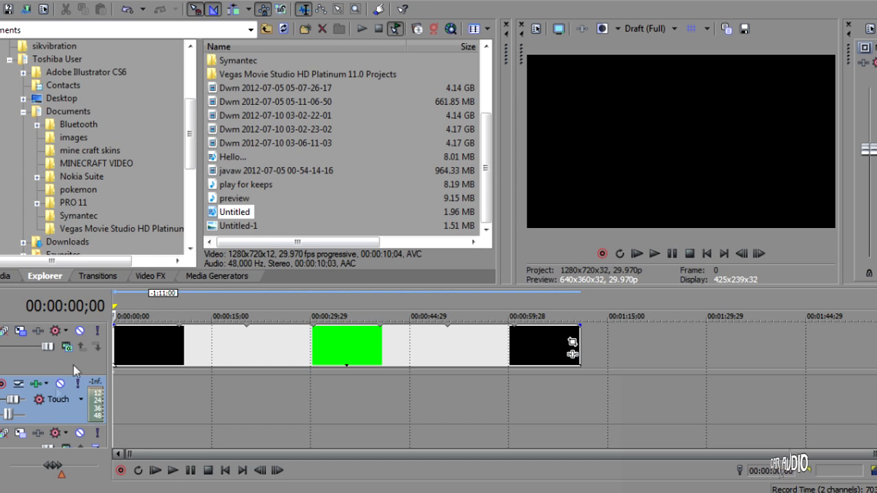
pyautogui.moveTo(151, 372)
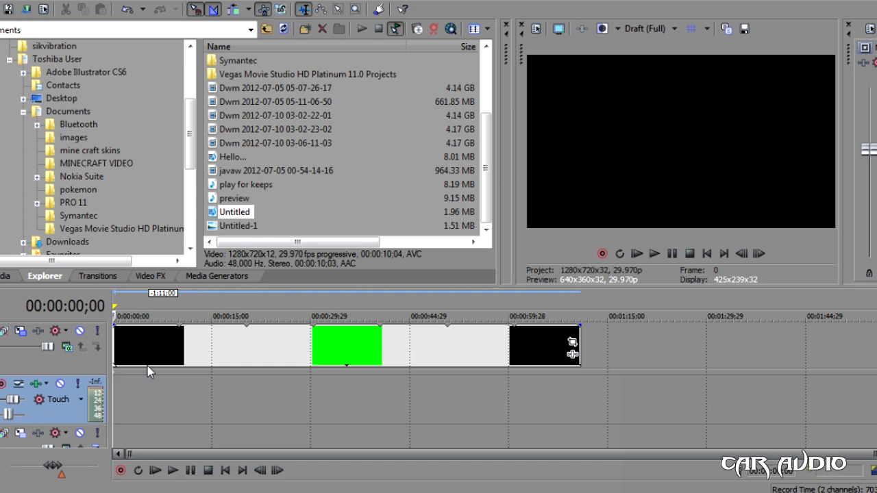
pyautogui.moveTo(521, 388)
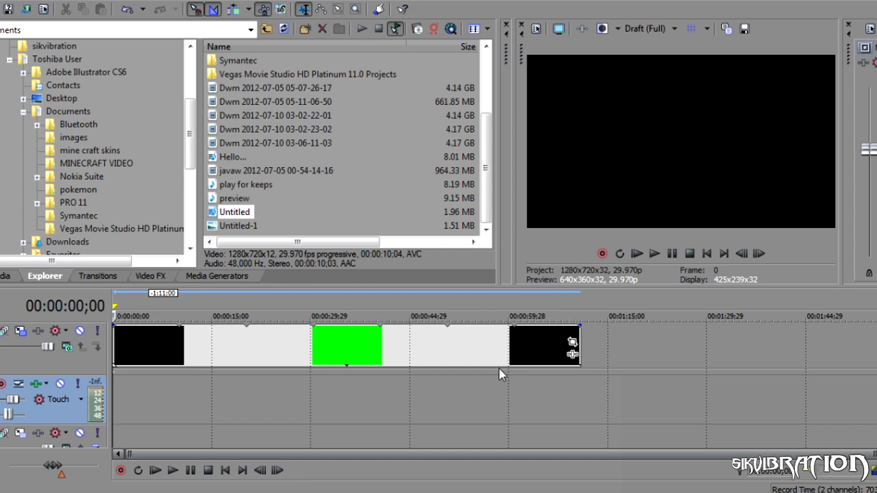
pyautogui.moveTo(743, 227)
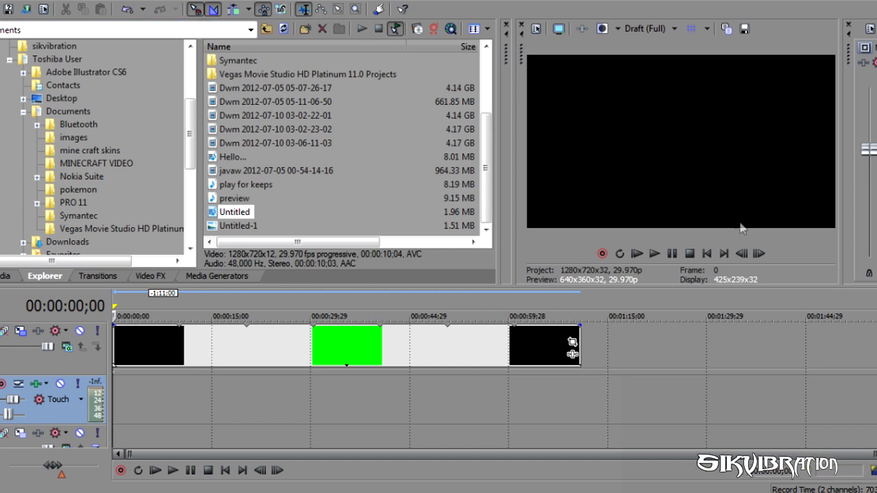